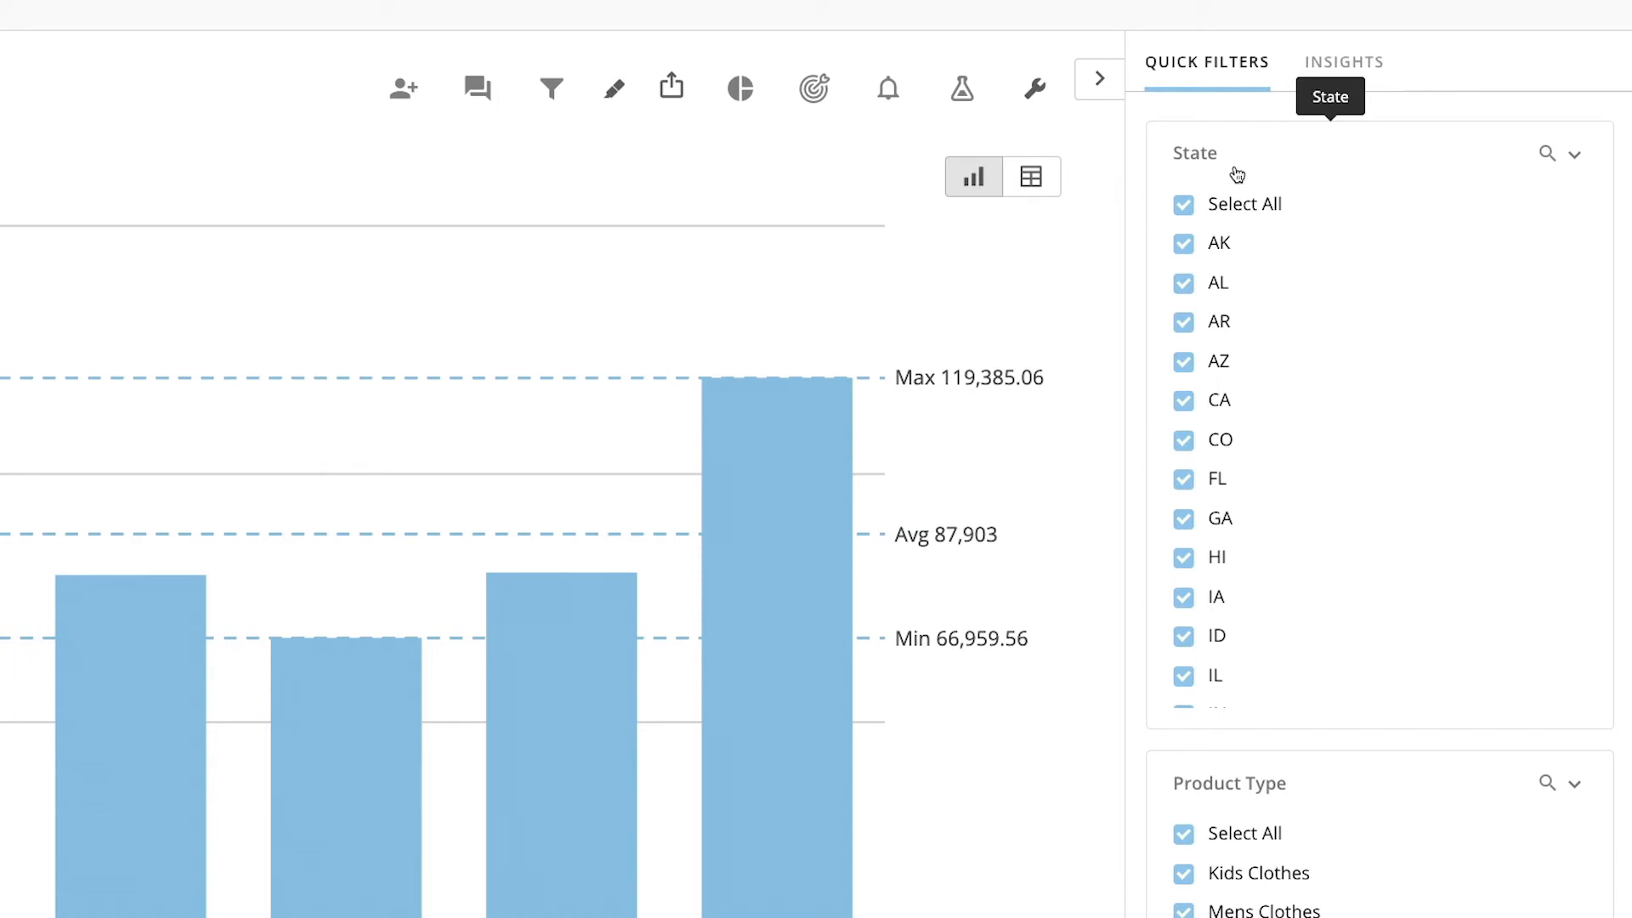
Step: Uncheck Select All in the State filter, search 'ca', check CA, then clear the search
left_click(1183, 204)
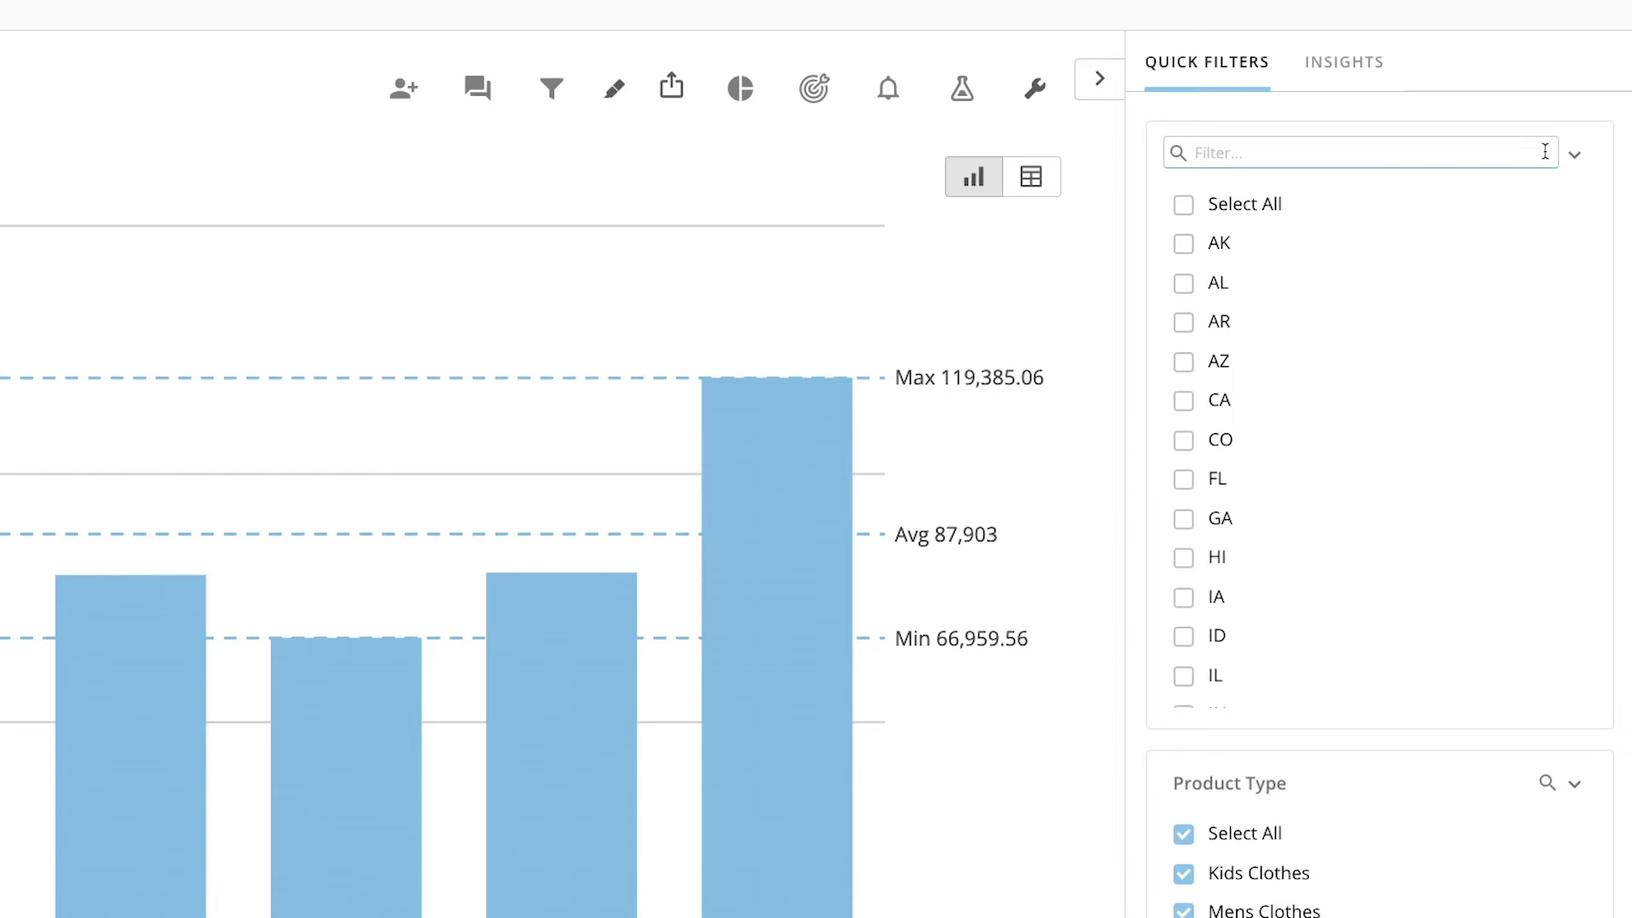
type("ca")
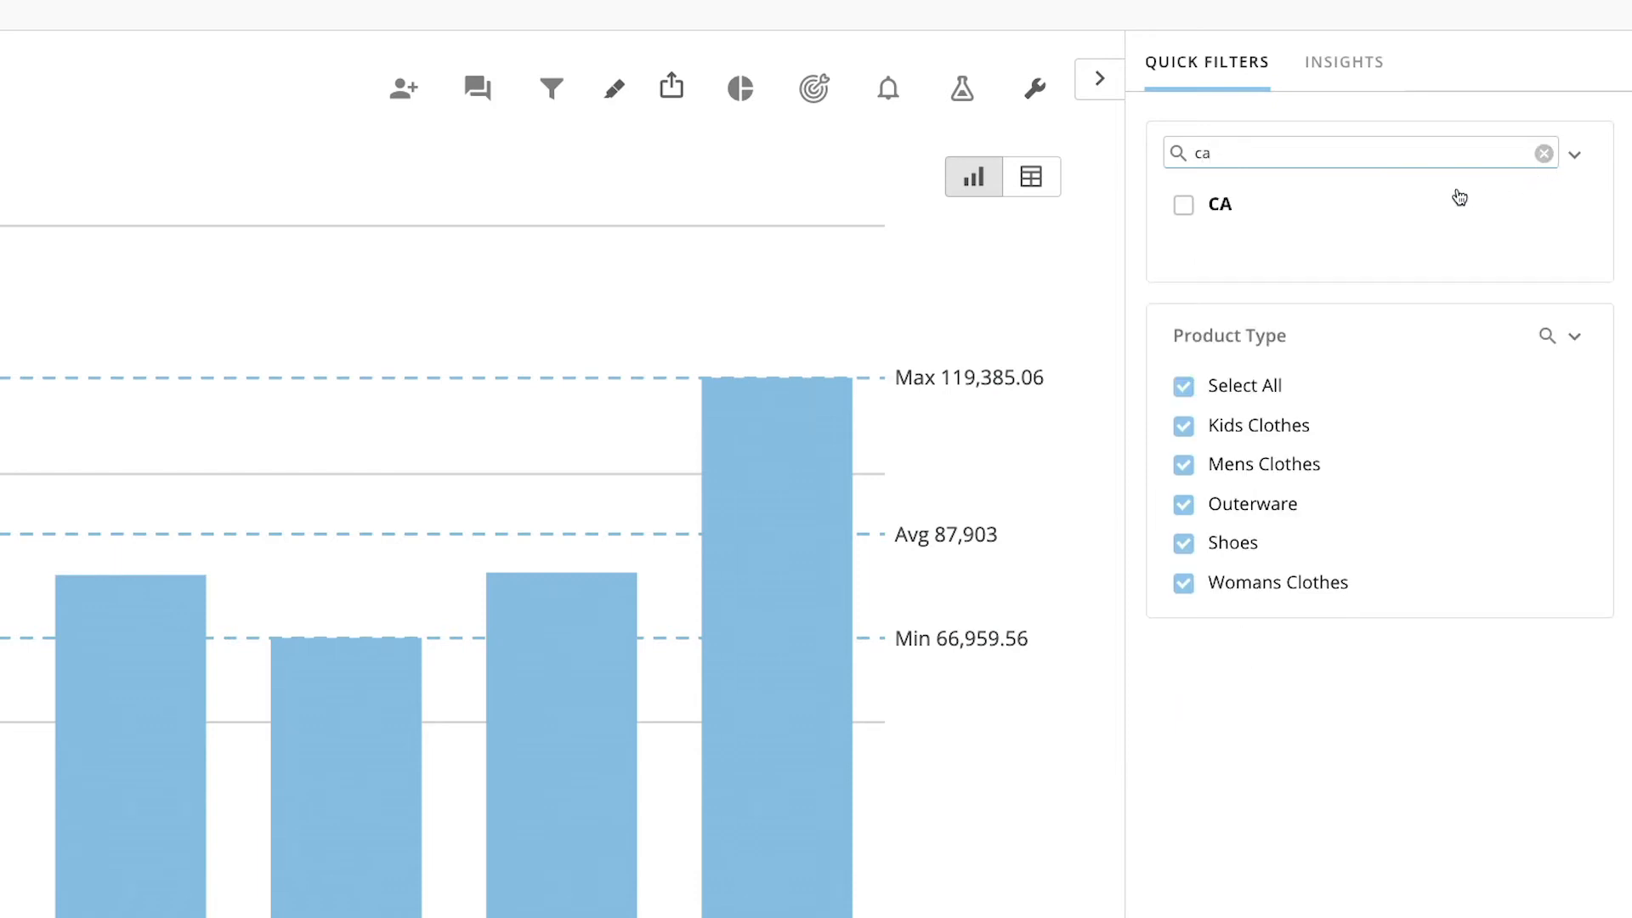
left_click(1184, 204)
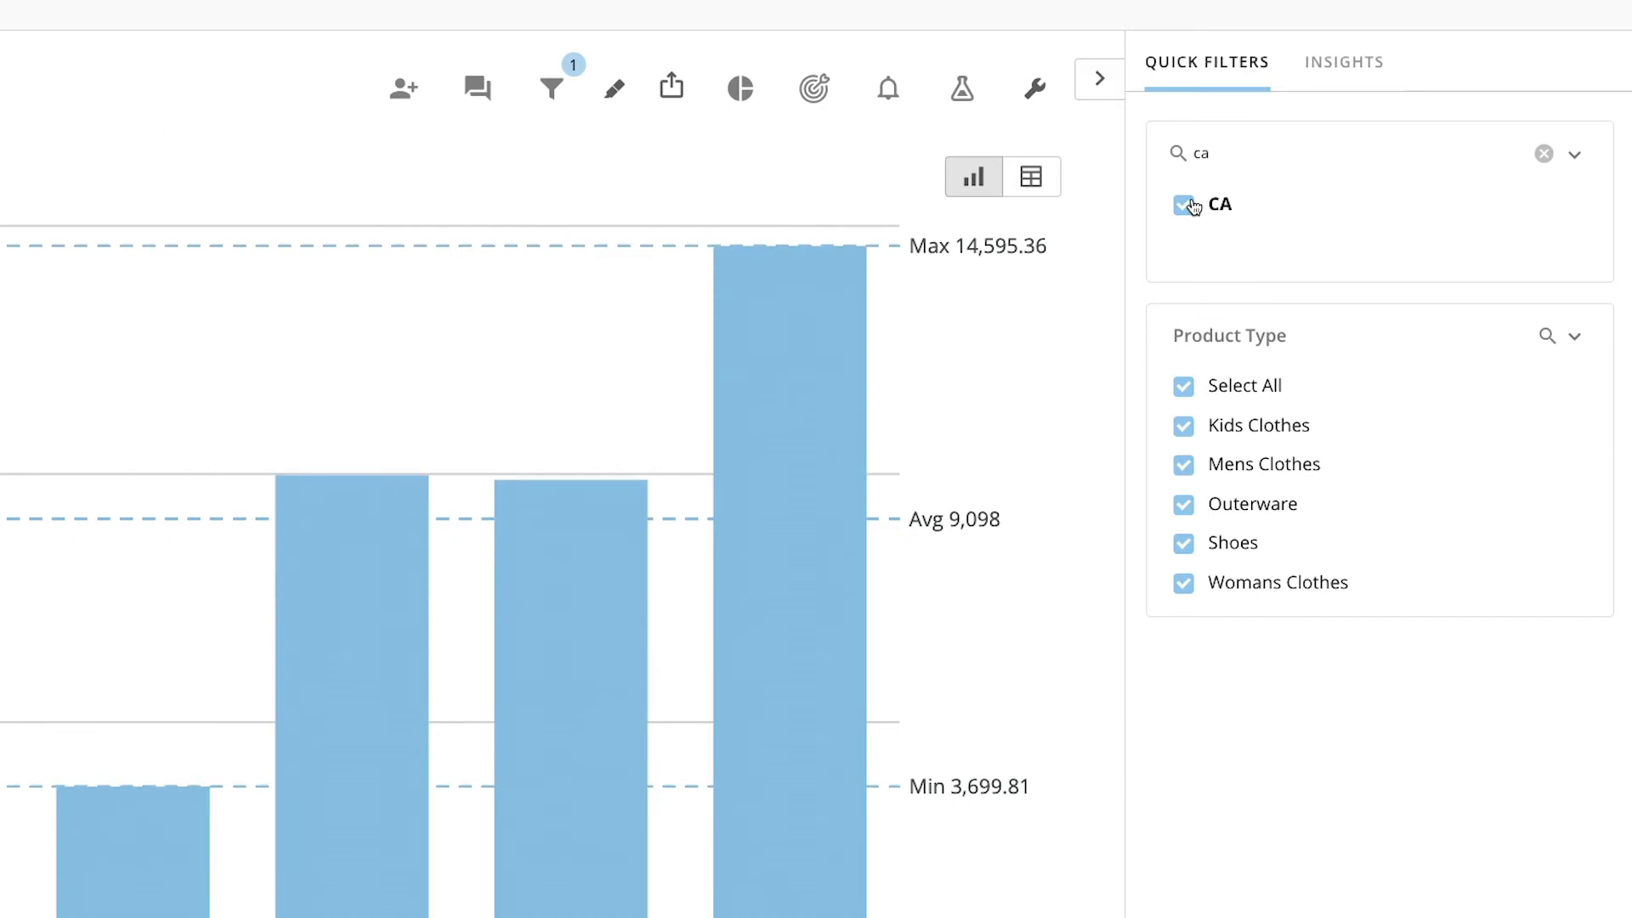
left_click(1184, 204)
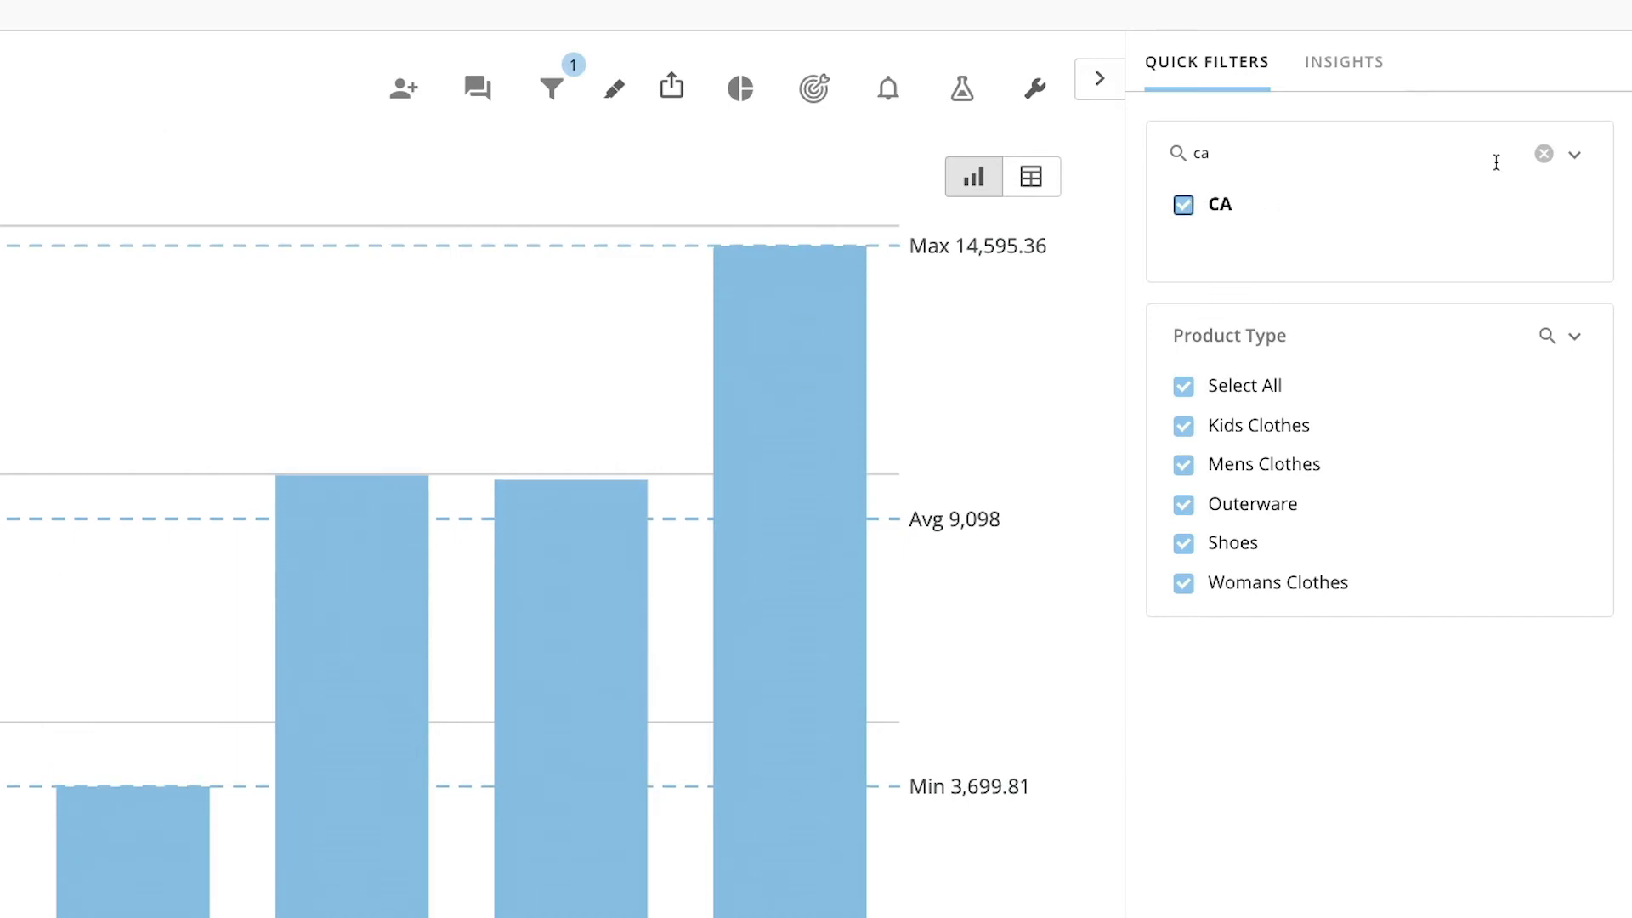
left_click(1544, 154)
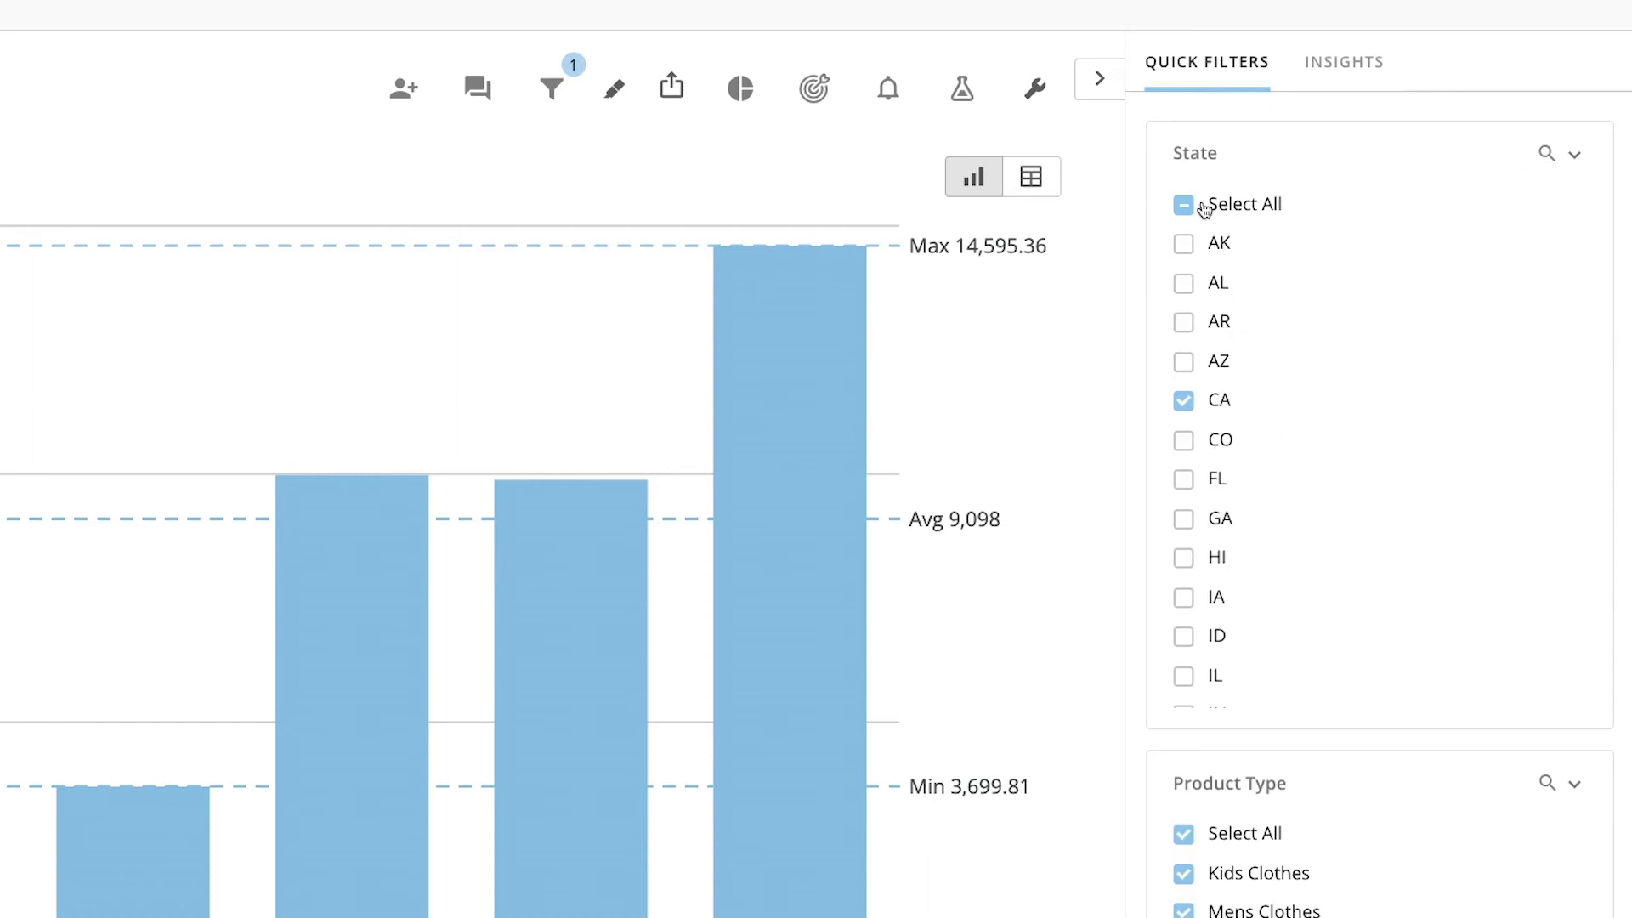
left_click(1183, 205)
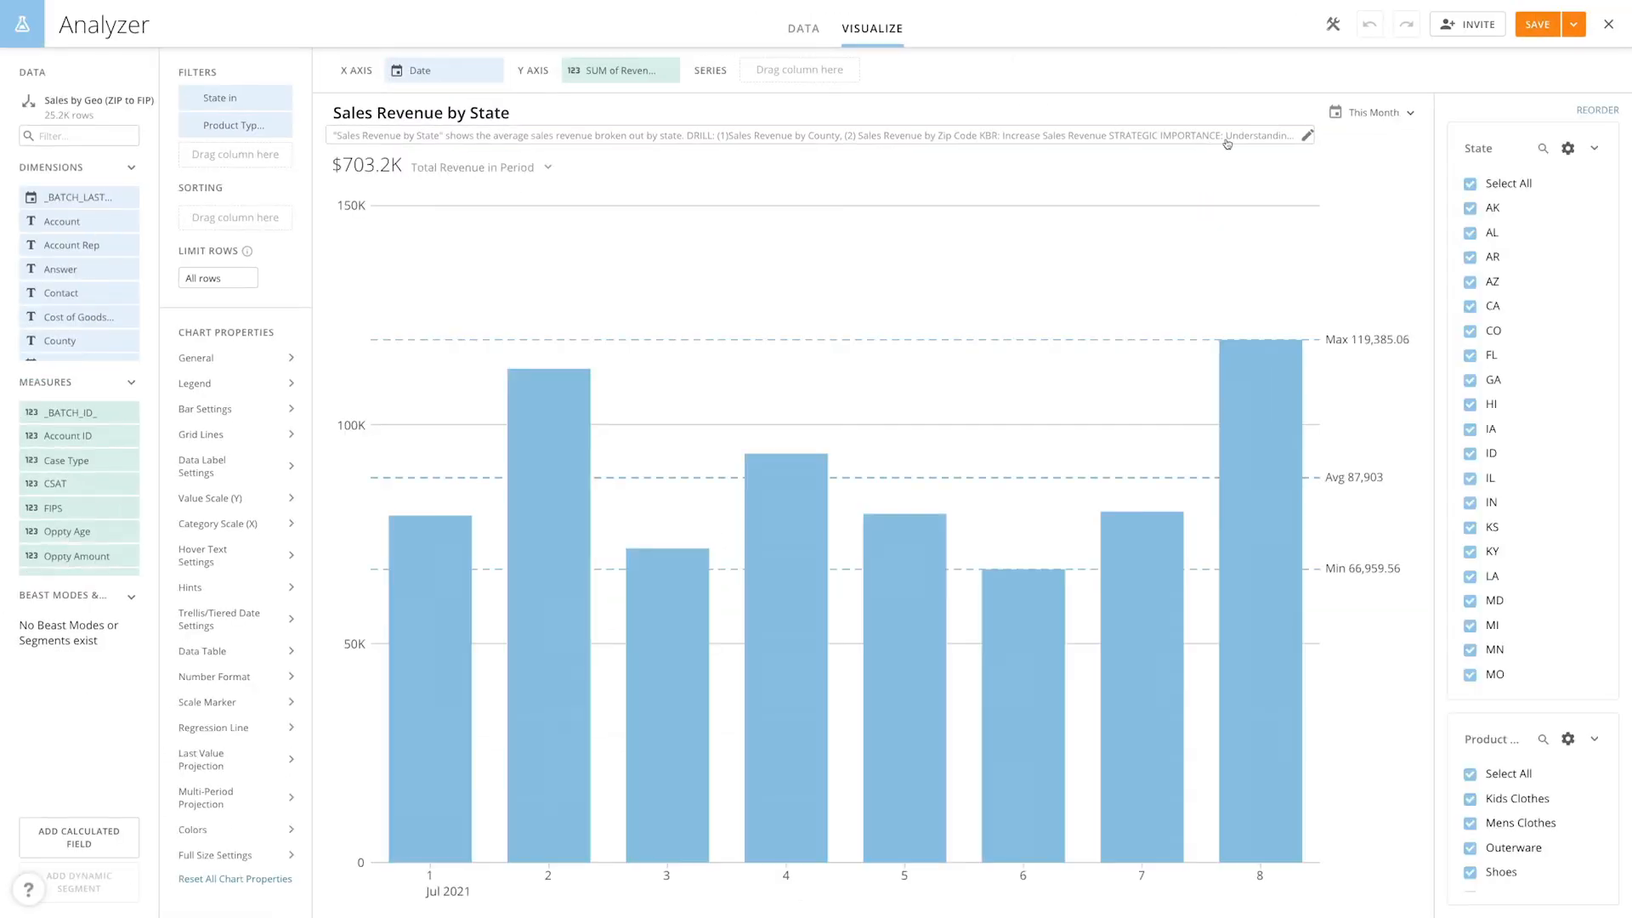
Step: Uncheck Select All in the State filter, then Save and Close the card
left_click(1470, 184)
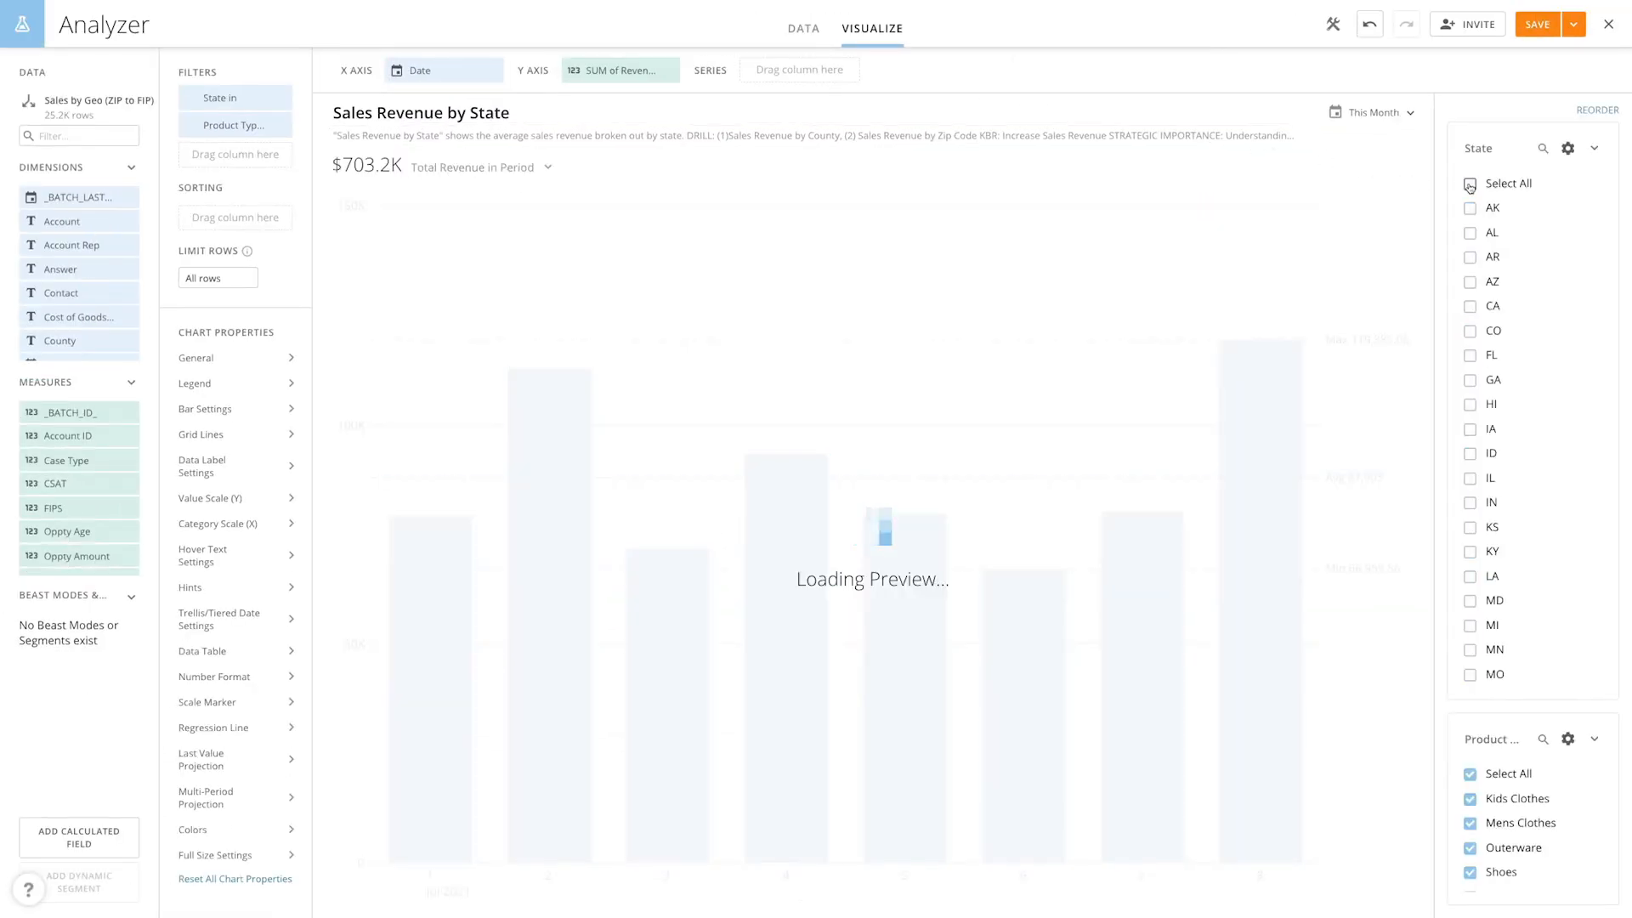
left_click(1594, 24)
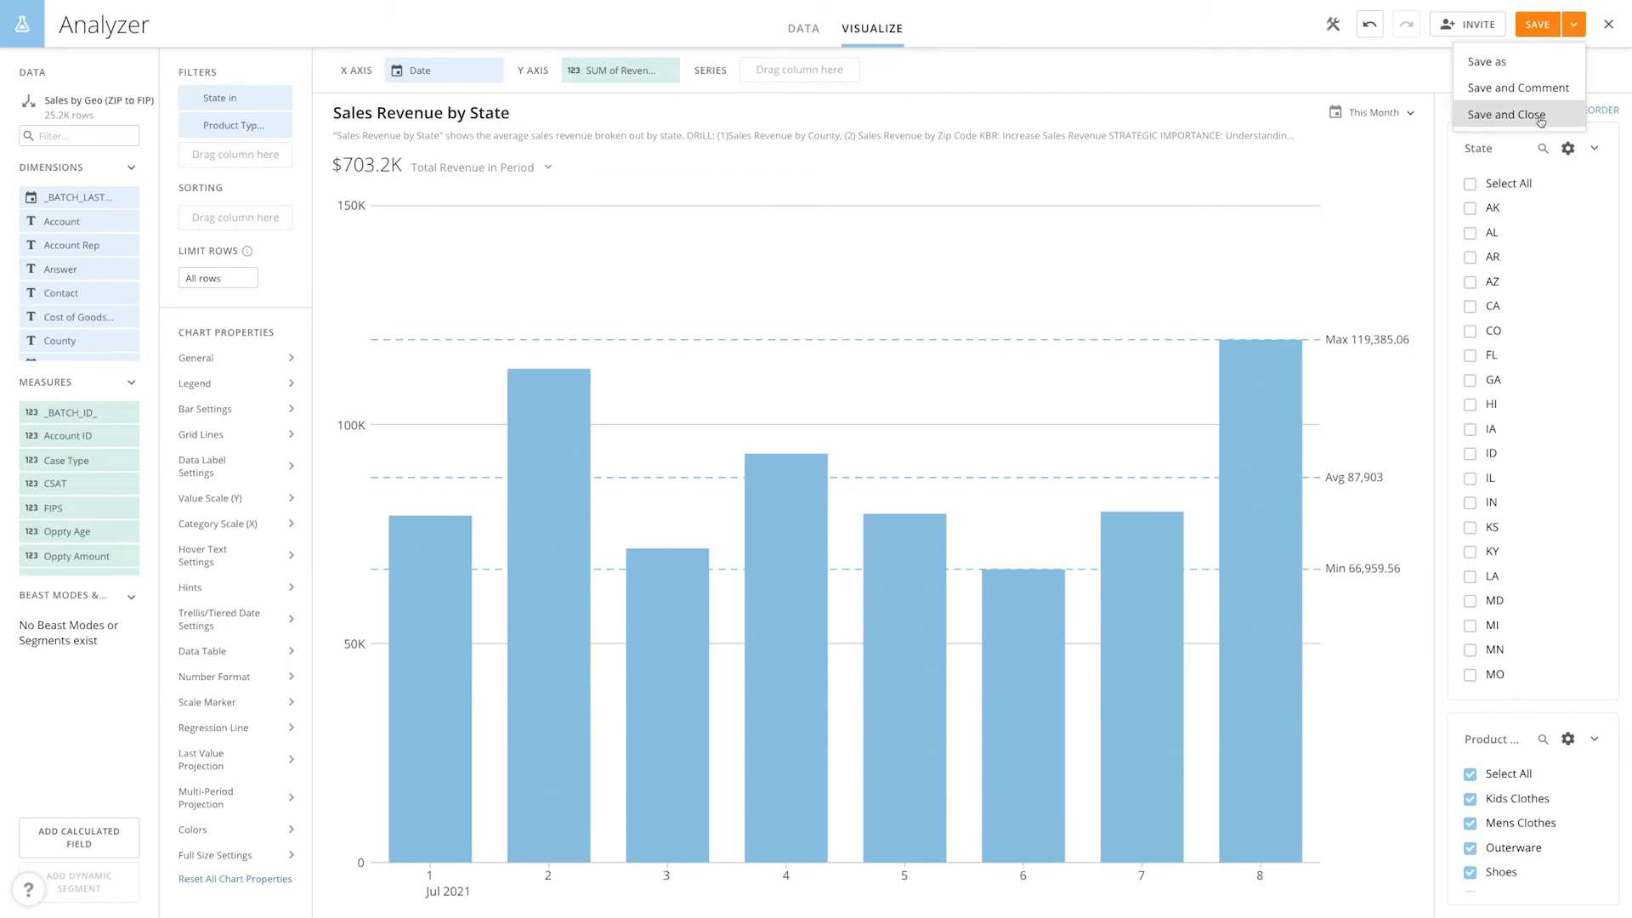
left_click(1511, 115)
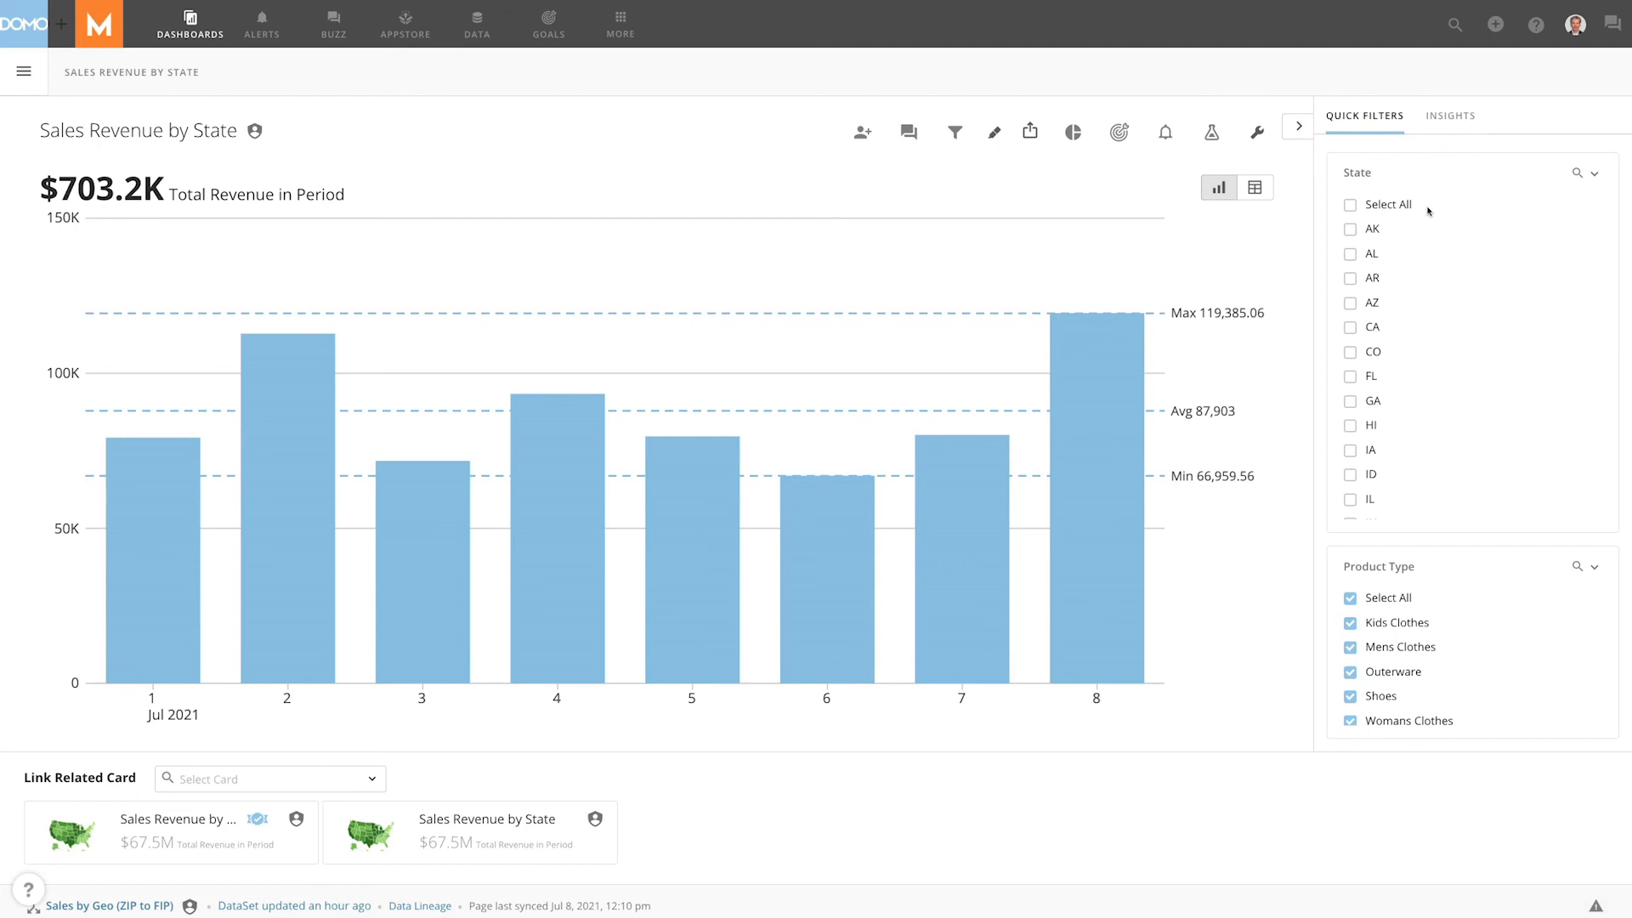
Step: Check CA in the card page's State quick filter, dropping revenue to $72.8K
left_click(1351, 325)
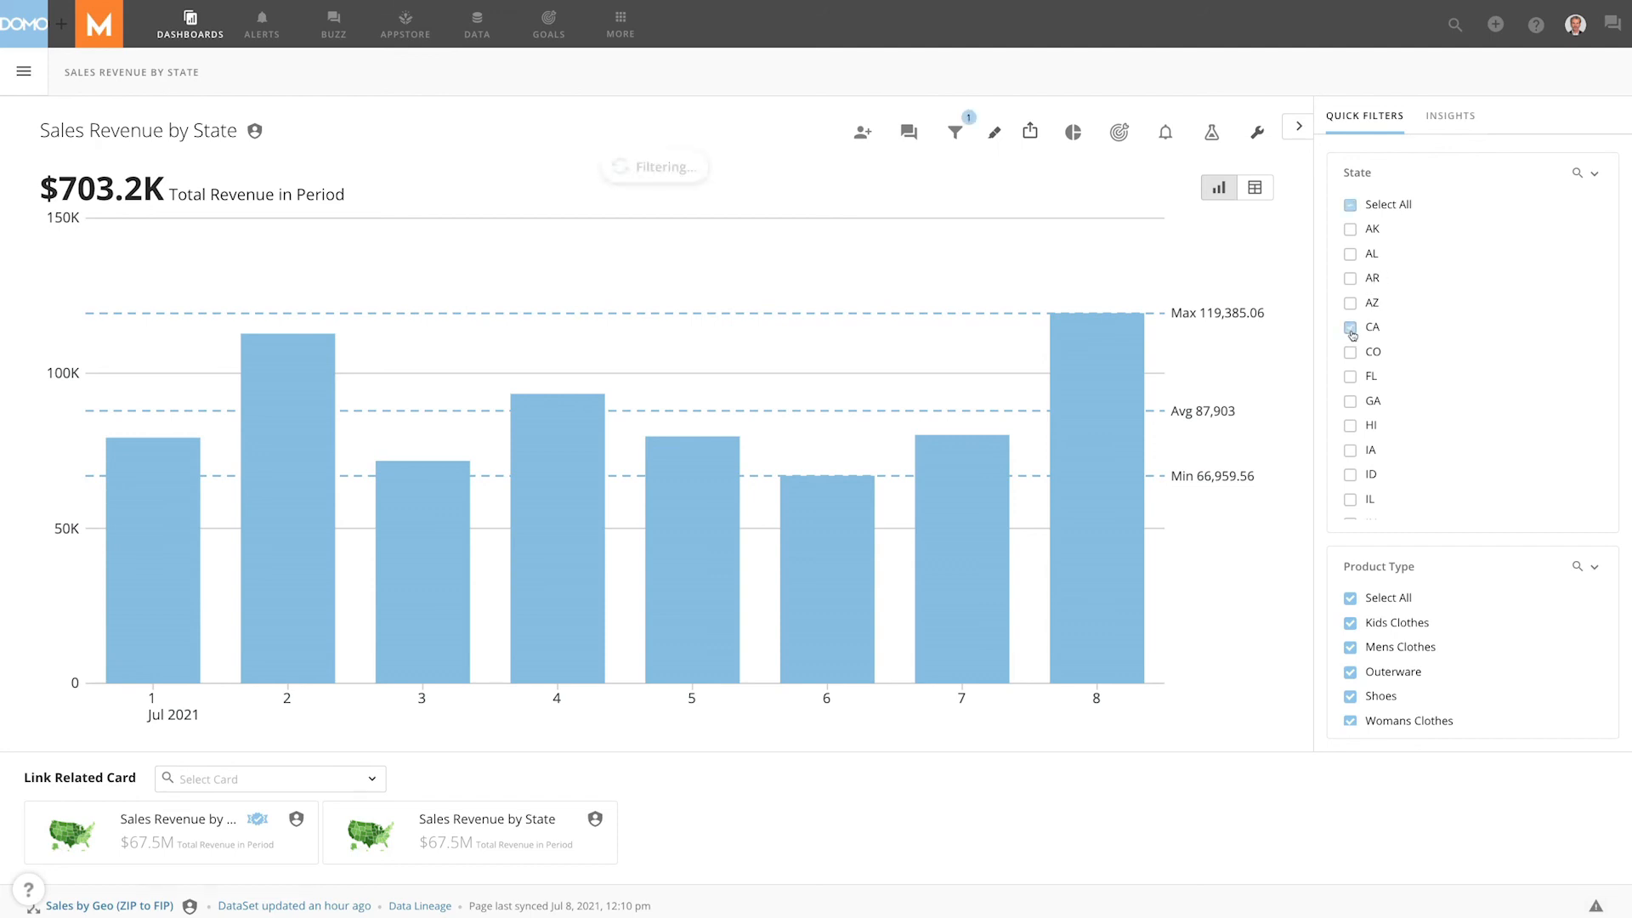
left_click(1351, 326)
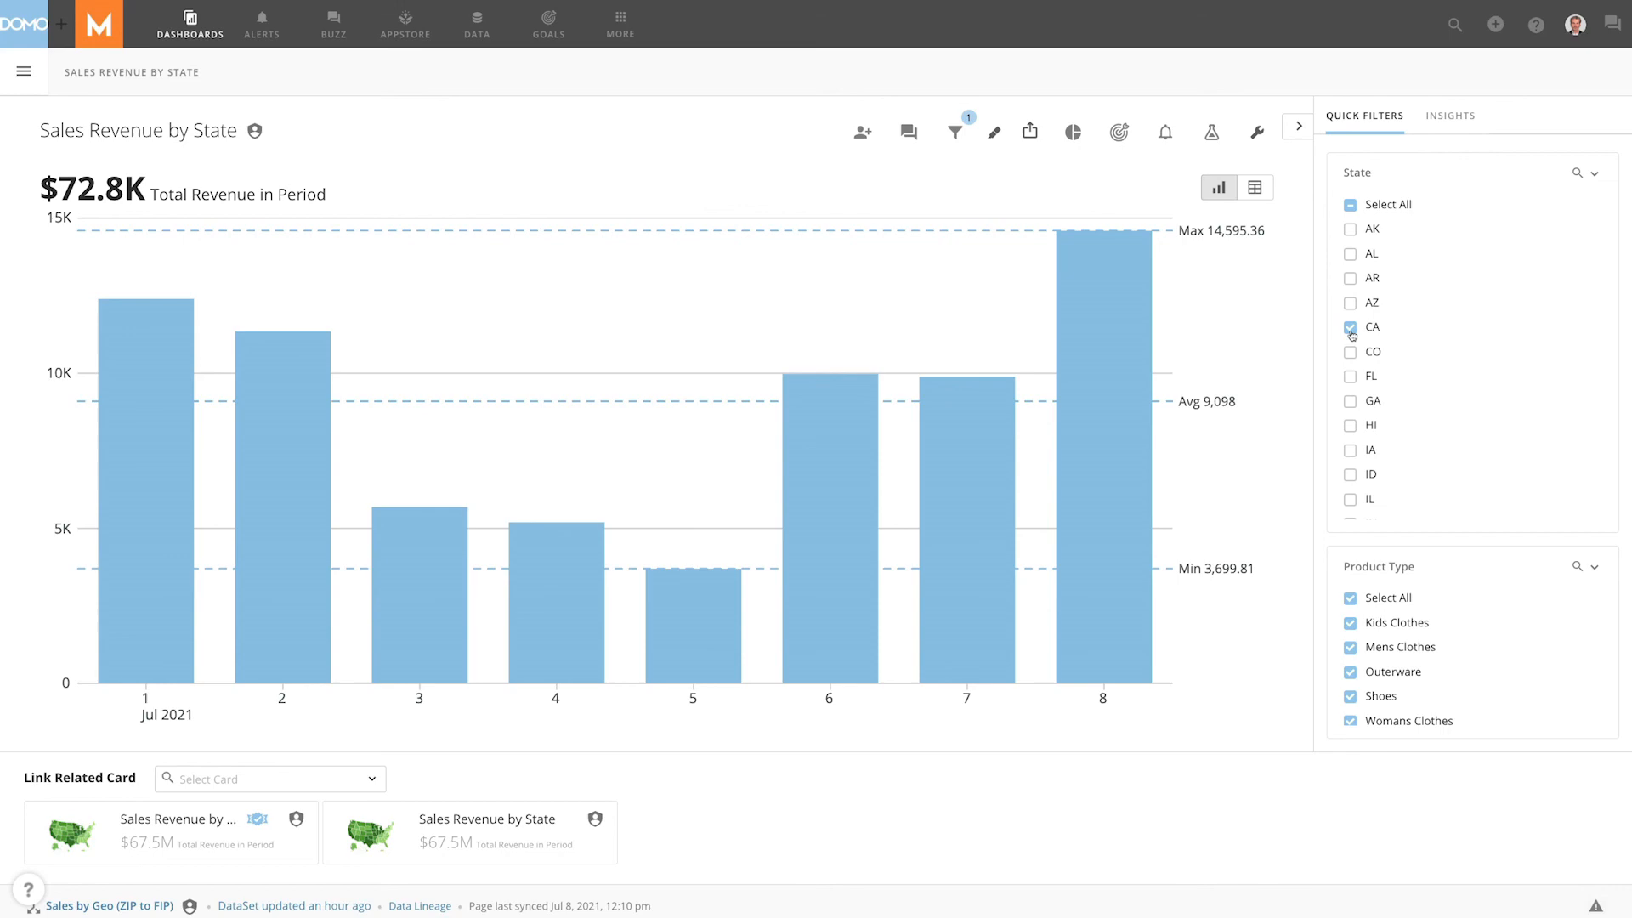